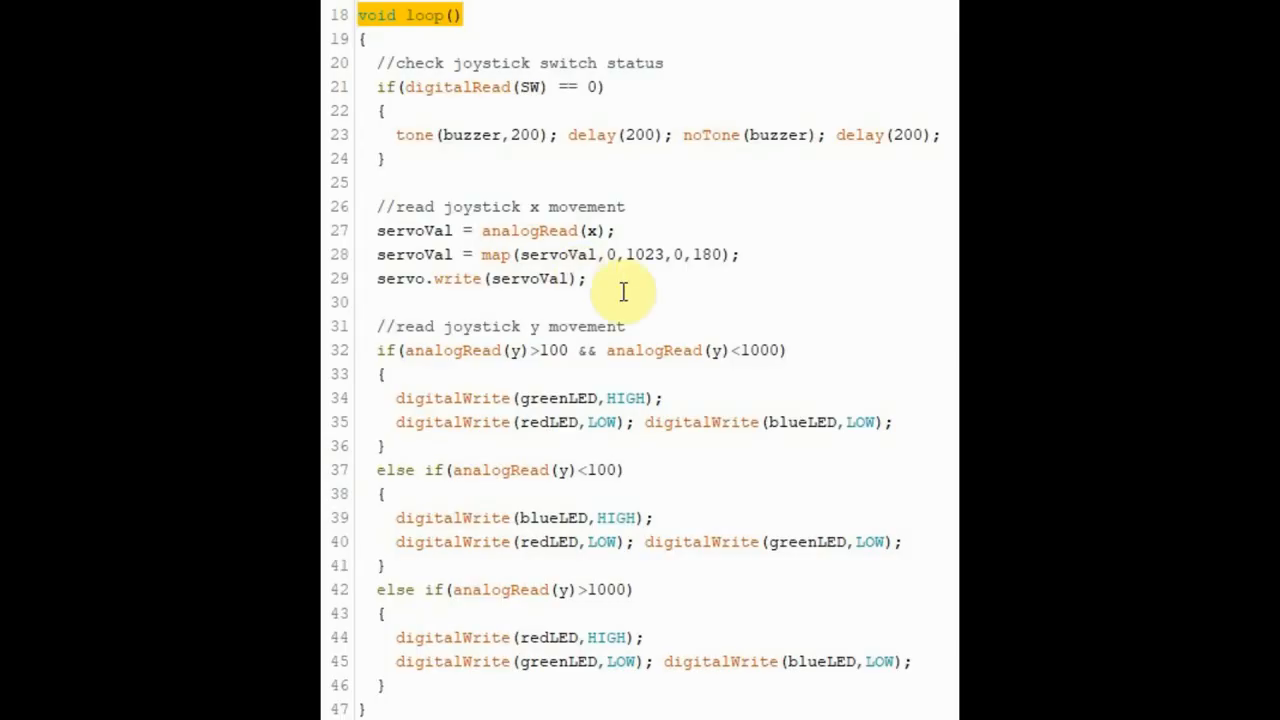
mouse_move(600, 277)
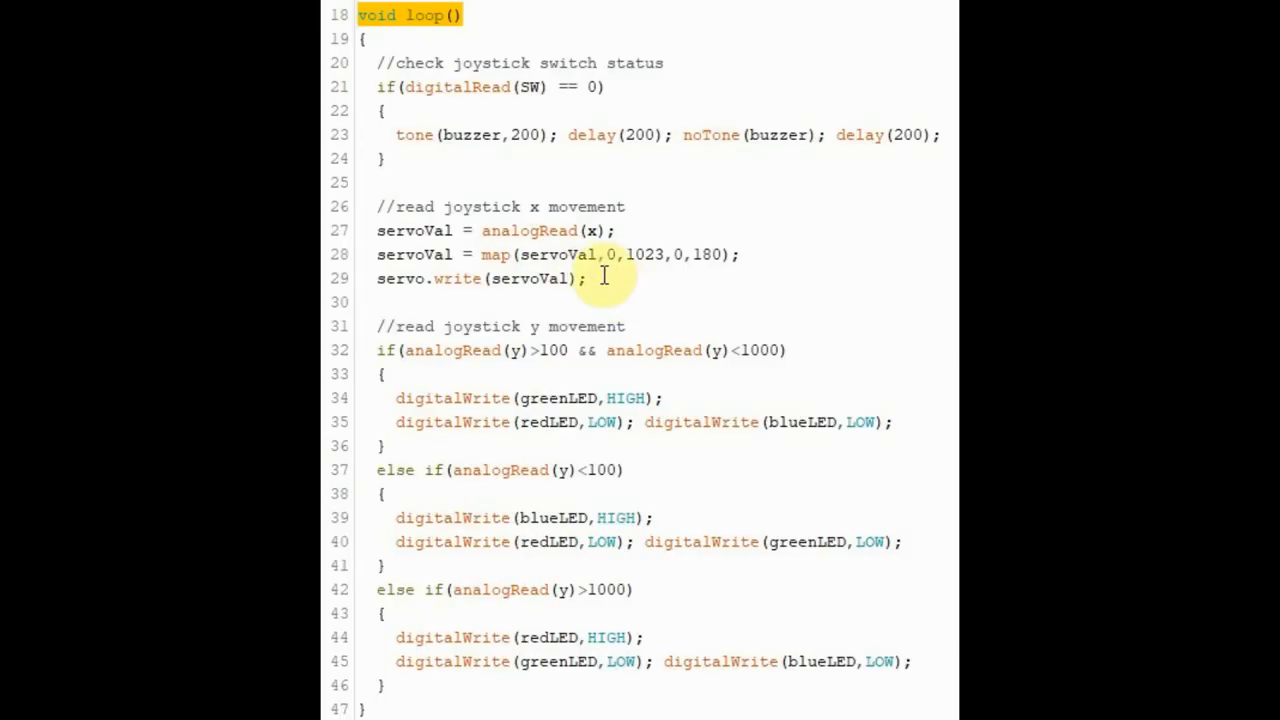